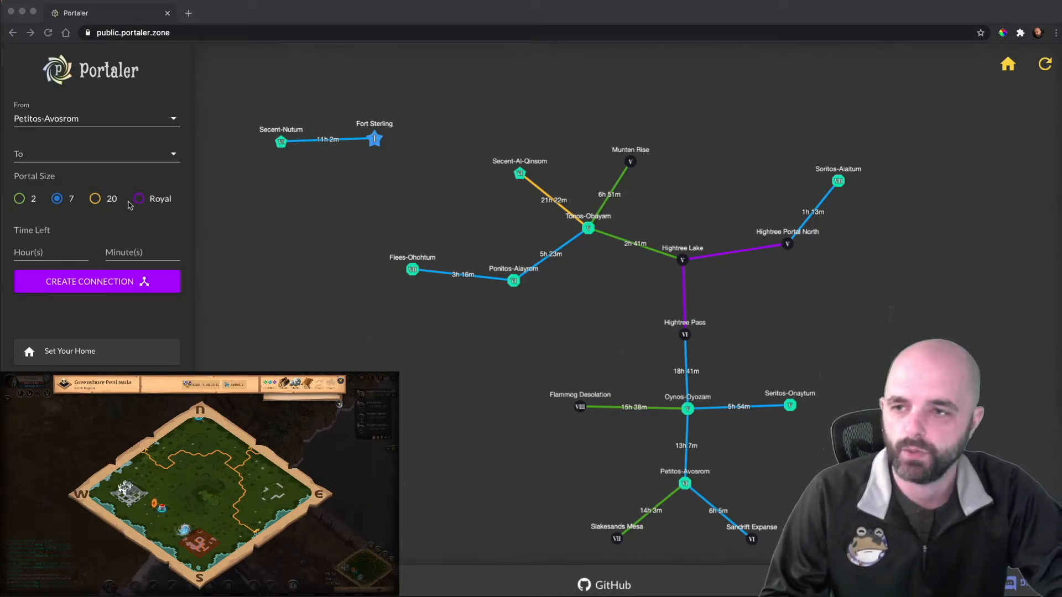
{"action": "mouse_move", "coordinate": [661, 252]}
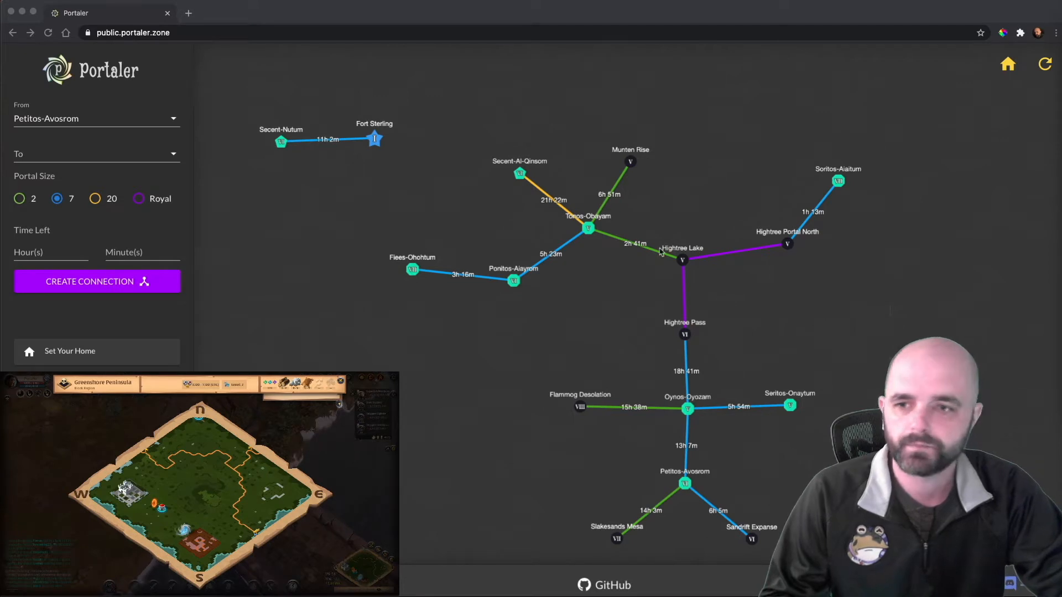
{"action": "mouse_move", "coordinate": [71, 99]}
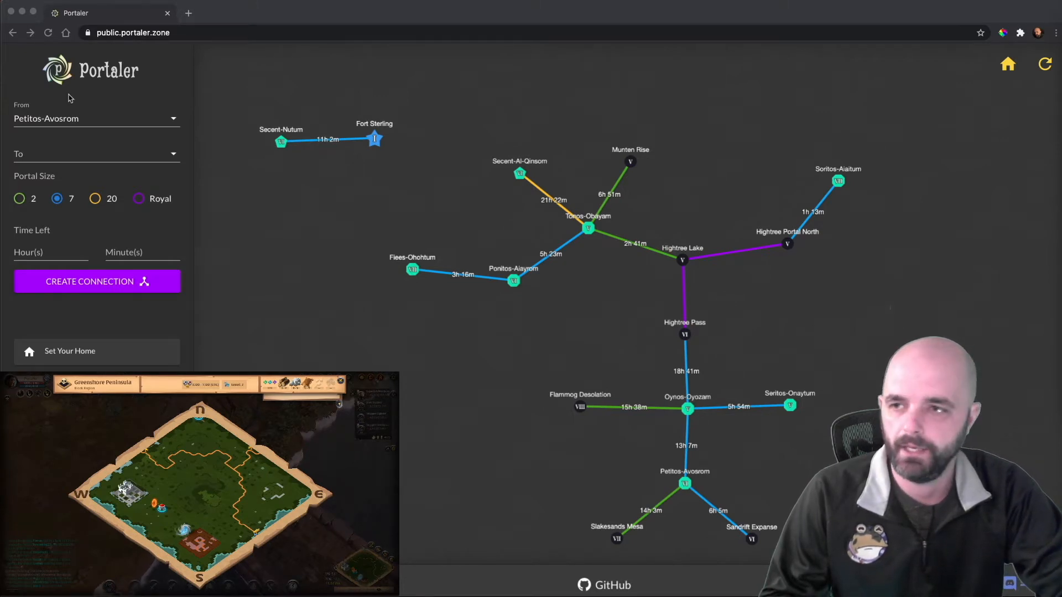
{"action": "mouse_move", "coordinate": [97, 119]}
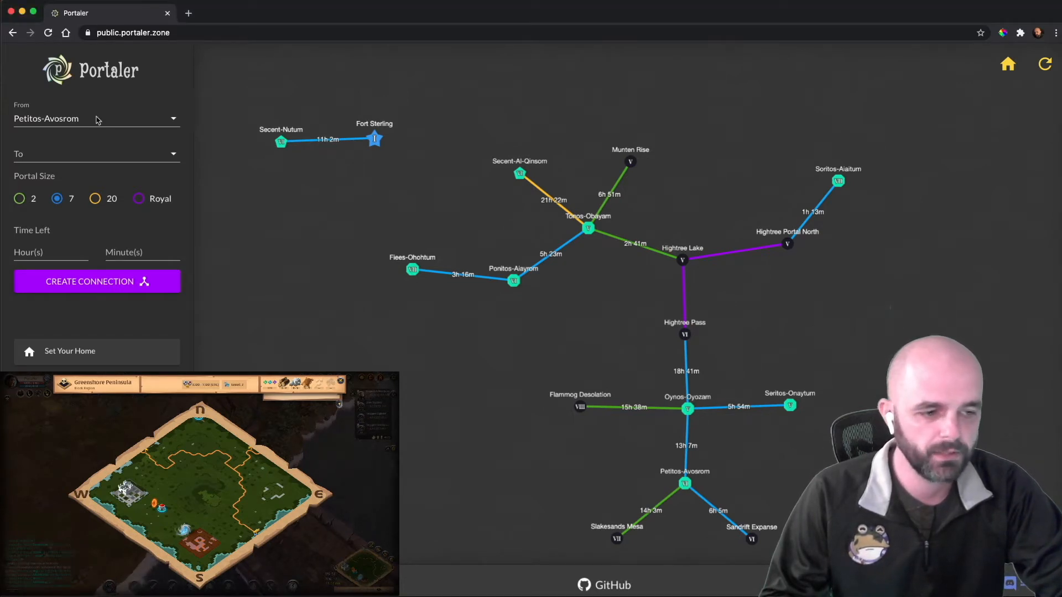
Step: Set the connection's From zone to Greenshore Peninsula and its To zone to Xases-Oxoulum
{"action": "left_click", "coordinate": [88, 119]}
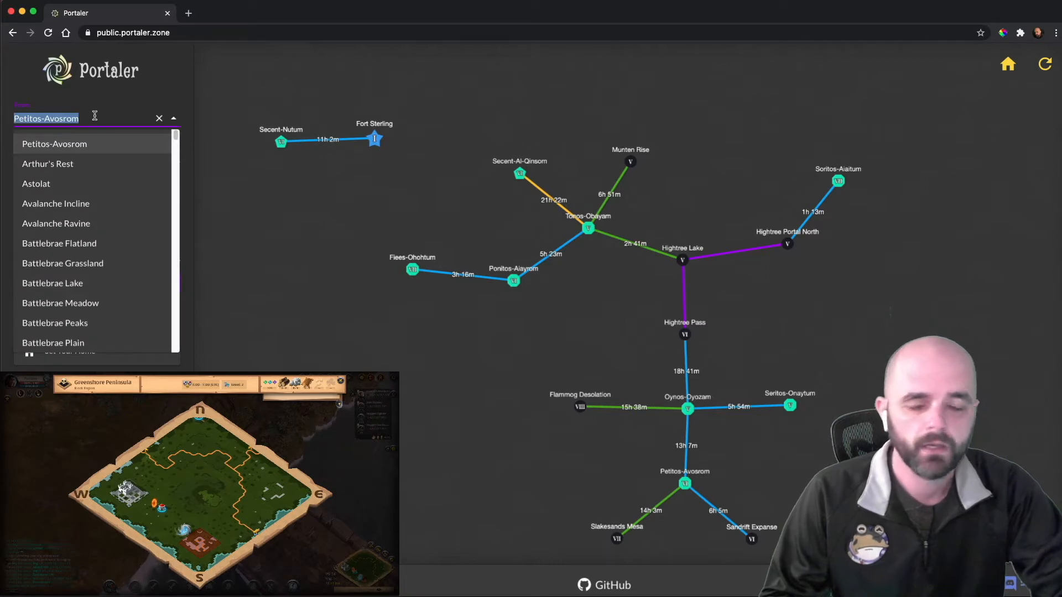
{"action": "type", "text": "greens"}
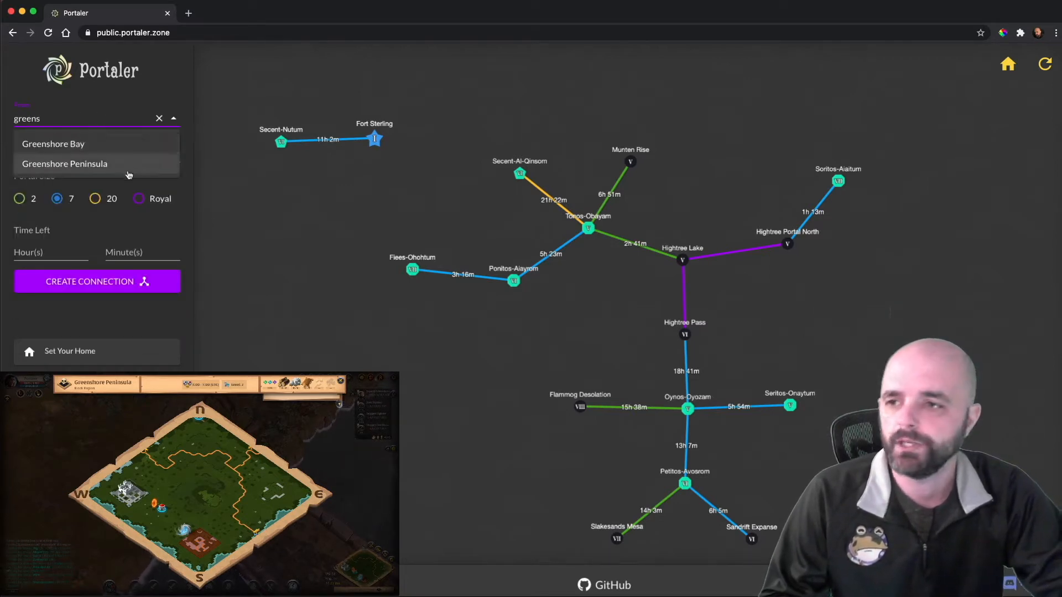
{"action": "left_click", "coordinate": [66, 164]}
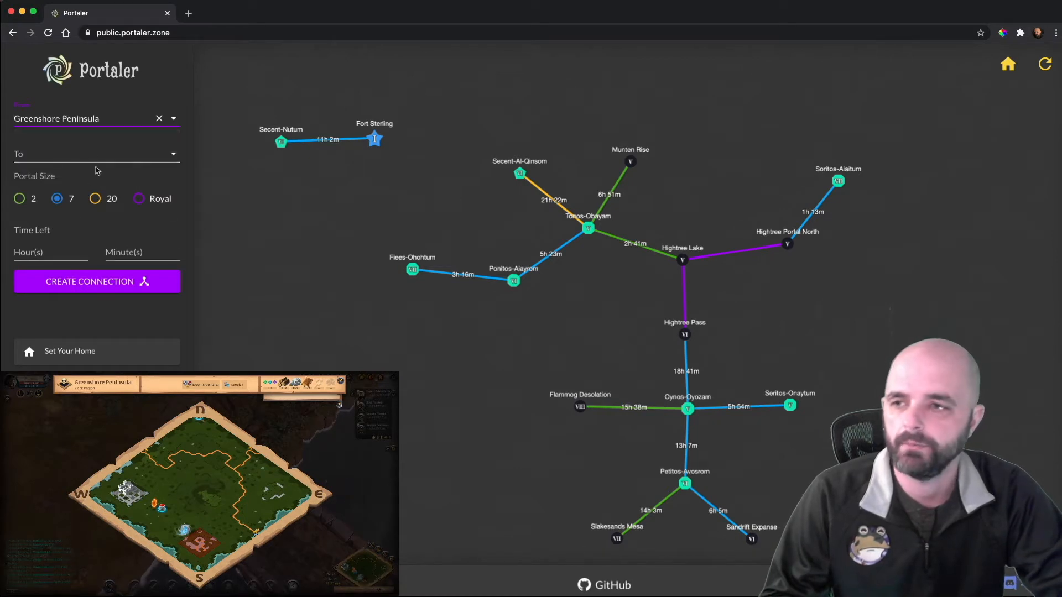
{"action": "left_click", "coordinate": [95, 154]}
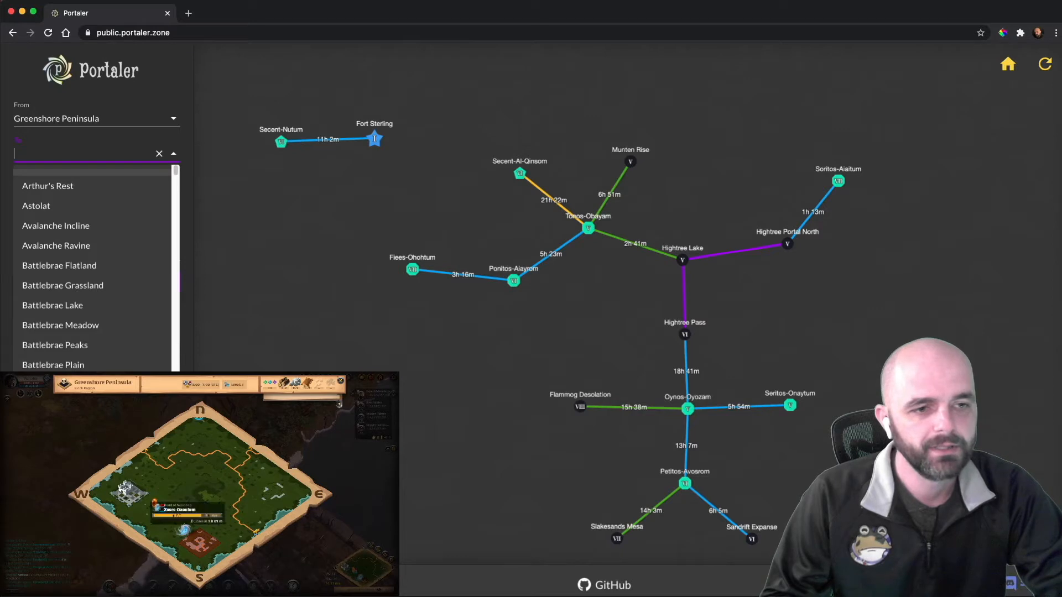
{"action": "type", "text": "xas"}
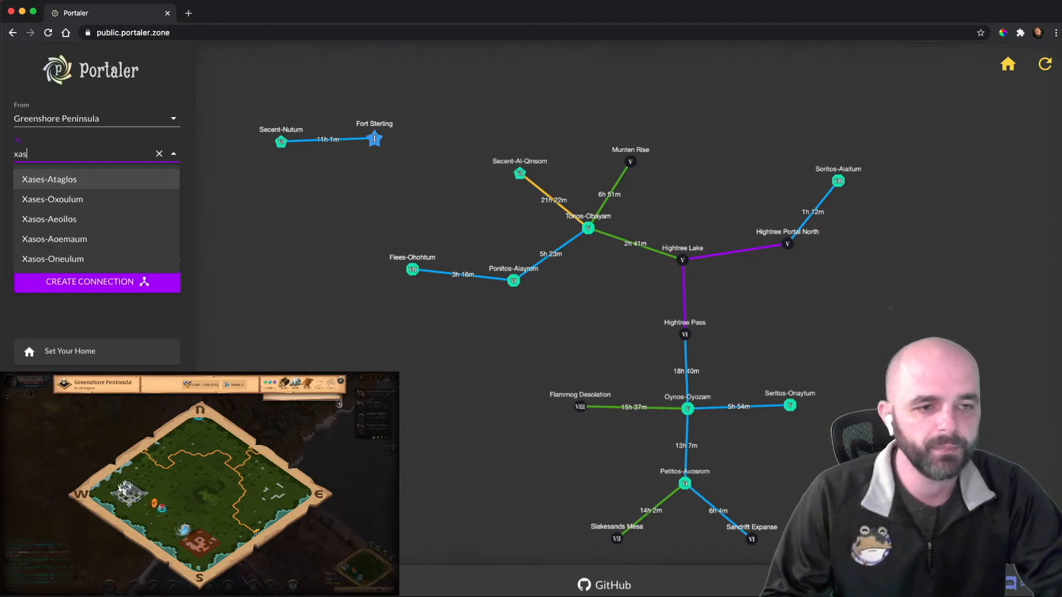
{"action": "type", "text": "s"}
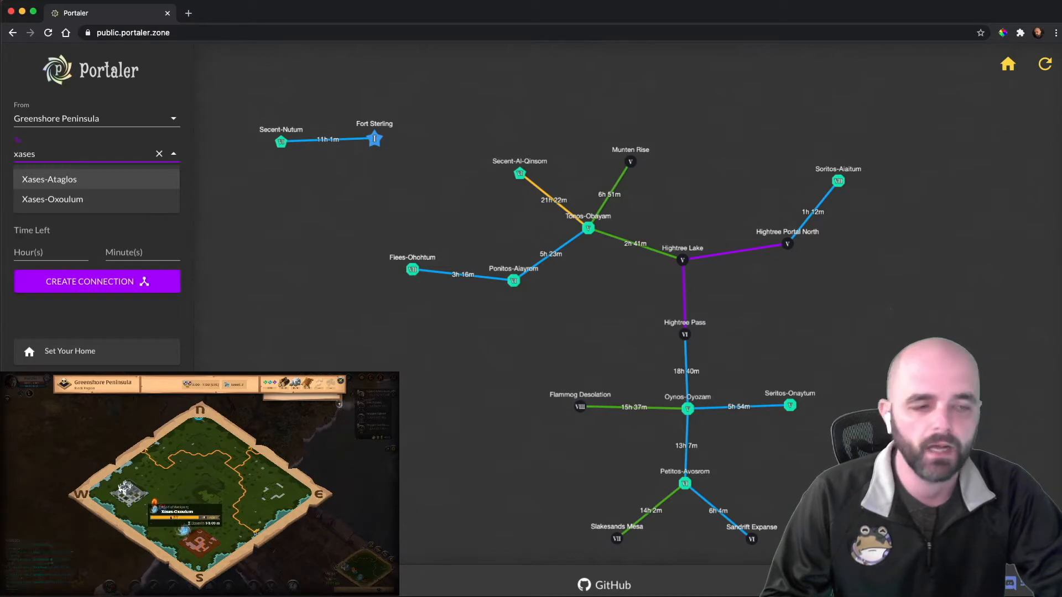
{"action": "left_click", "coordinate": [52, 199]}
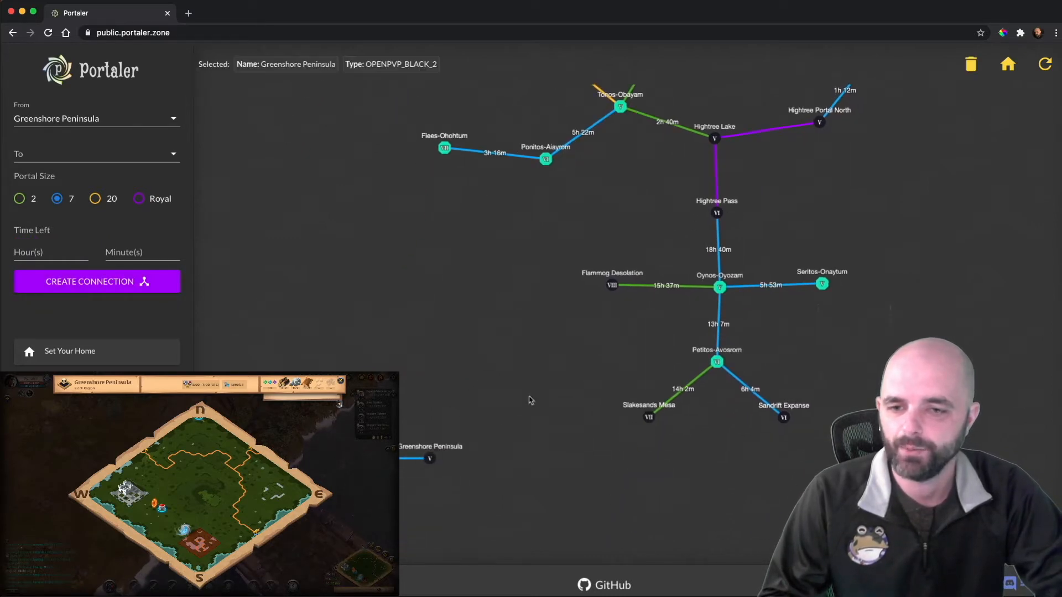
Step: Set the destination to Slakesands Mesa and mark the portal as Royal size
{"action": "left_click", "coordinate": [88, 154]}
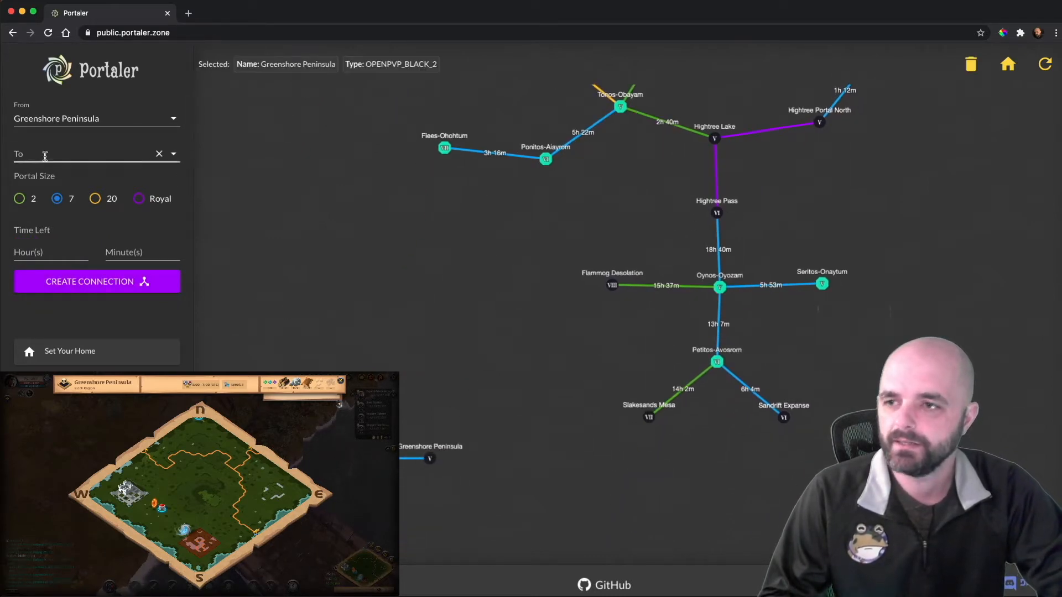
{"action": "type", "text": "slak"}
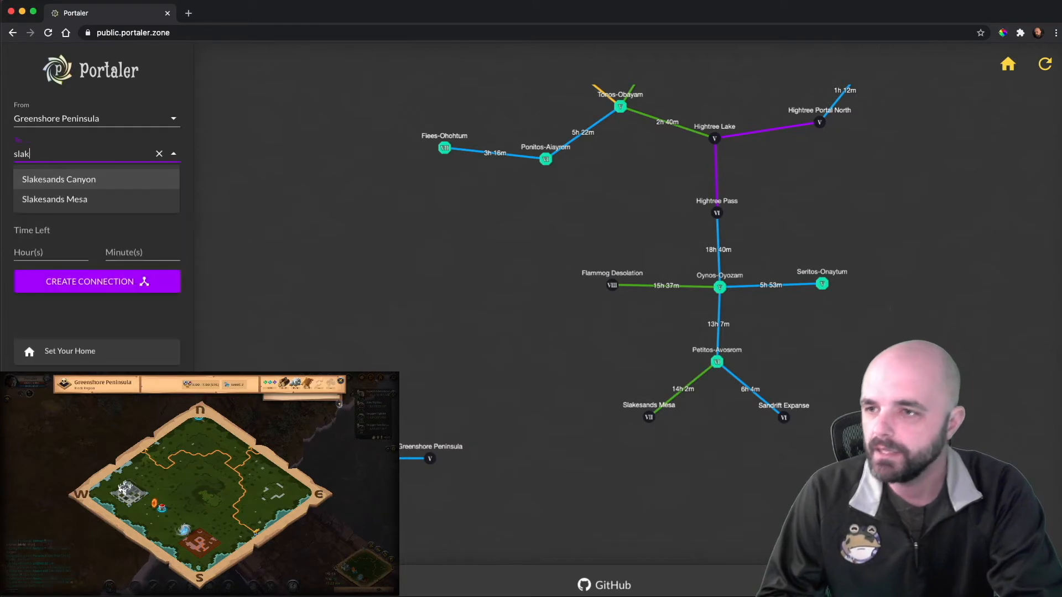
{"action": "left_click", "coordinate": [55, 199]}
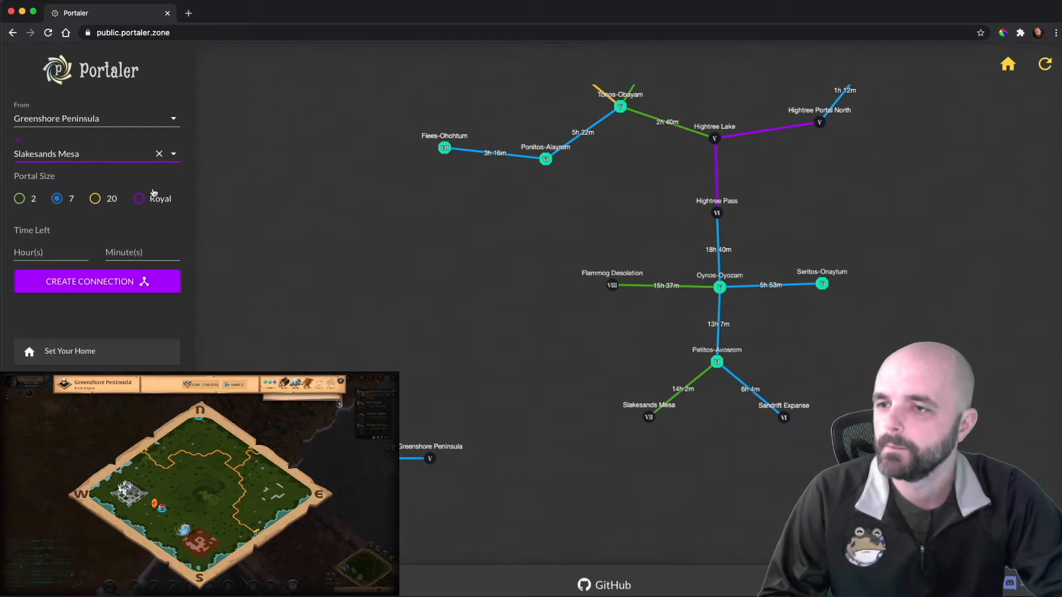
{"action": "left_click", "coordinate": [159, 154]}
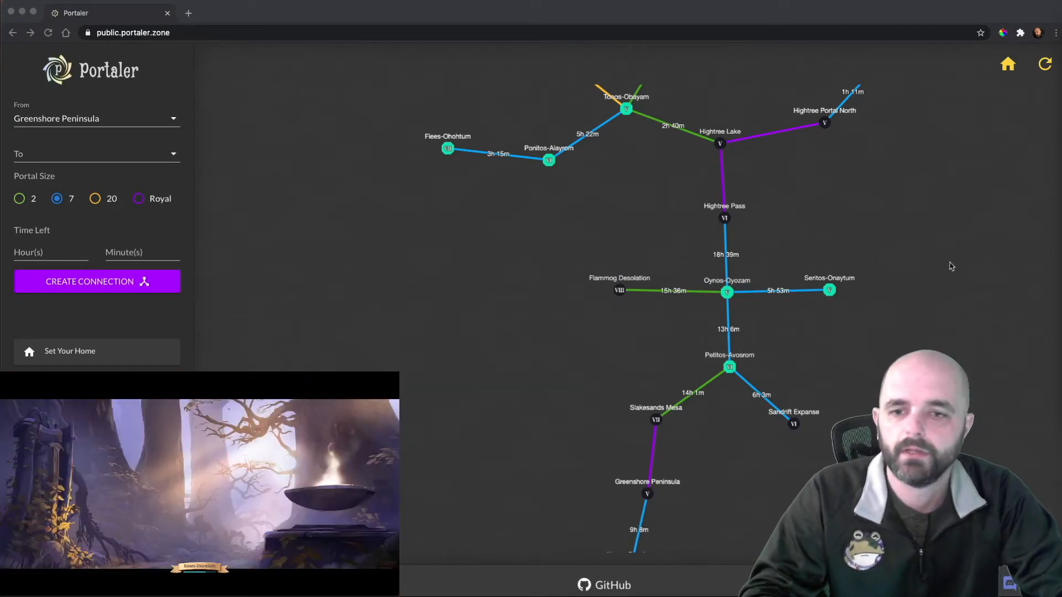
Step: Refresh the map and create a connection from the Xases-Oxoulum node to Cynitos-Atatlum
{"action": "left_click", "coordinate": [1044, 65]}
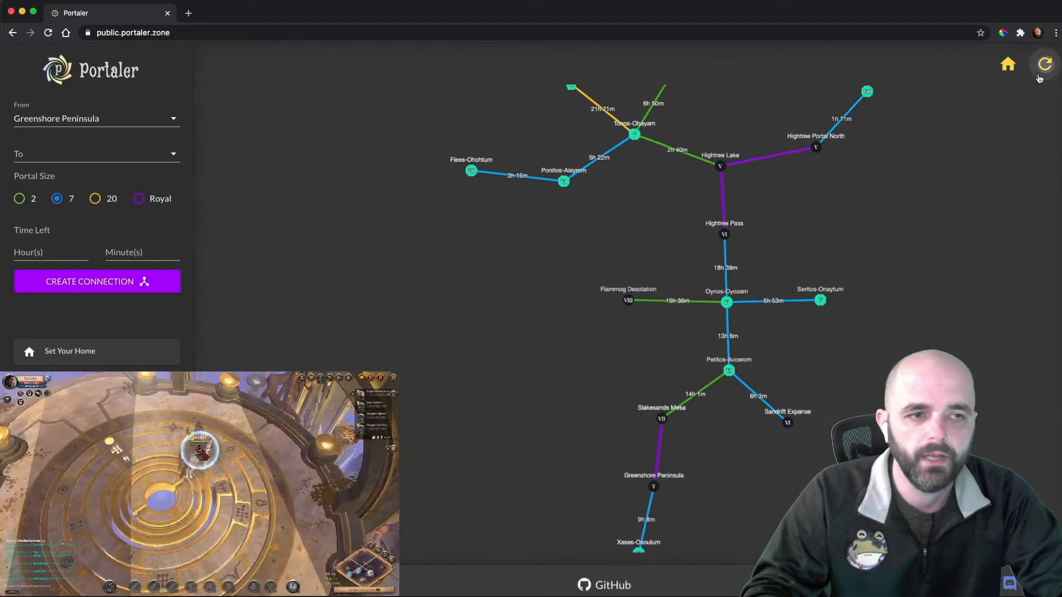
{"action": "left_click", "coordinate": [637, 549]}
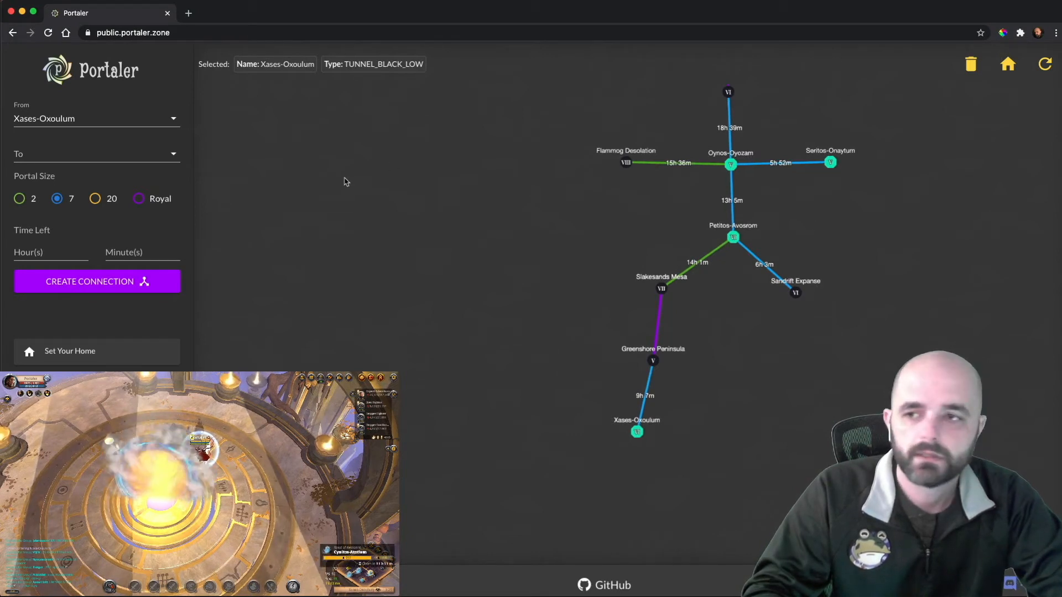
{"action": "type", "text": "cyn"}
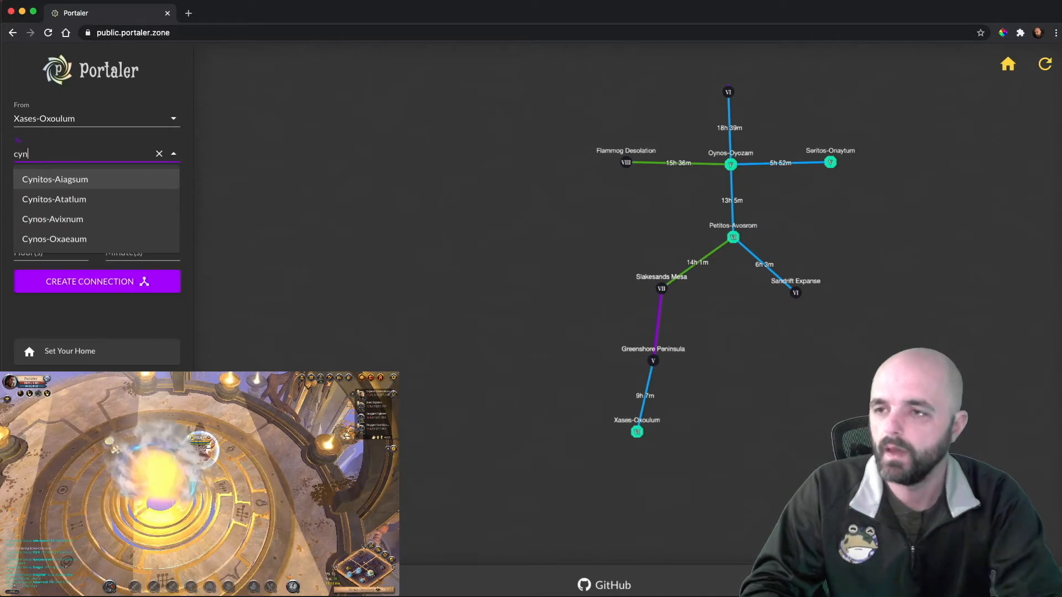
{"action": "mouse_move", "coordinate": [54, 199]}
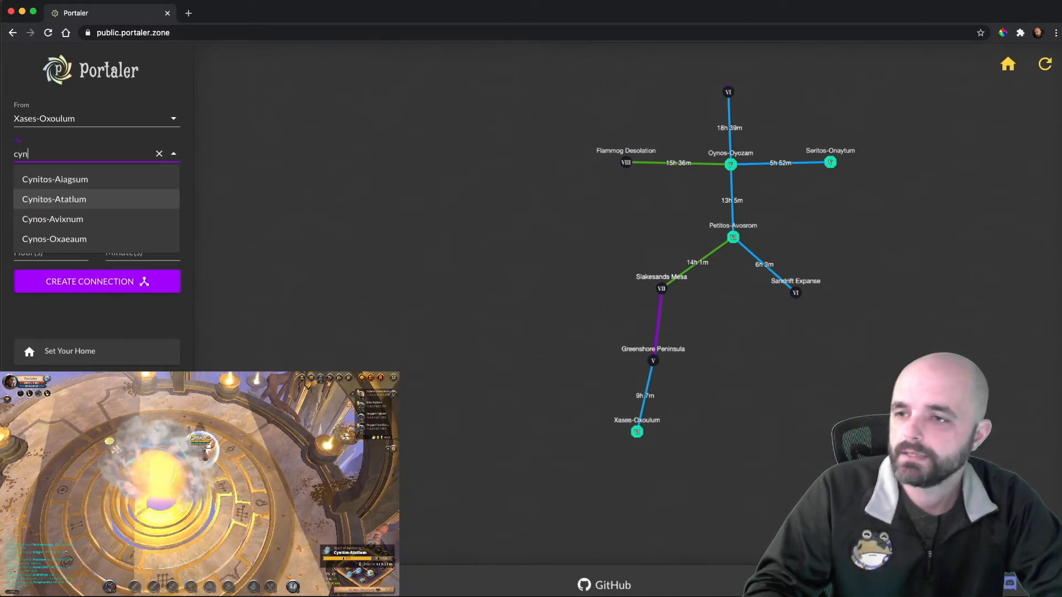
{"action": "left_click", "coordinate": [53, 199]}
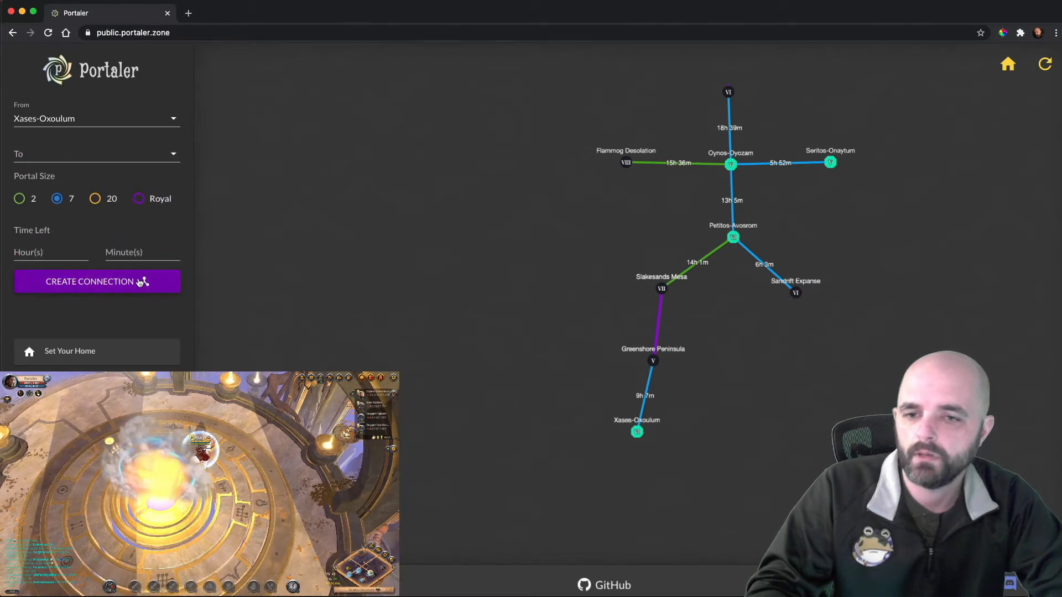
{"action": "left_click", "coordinate": [98, 281]}
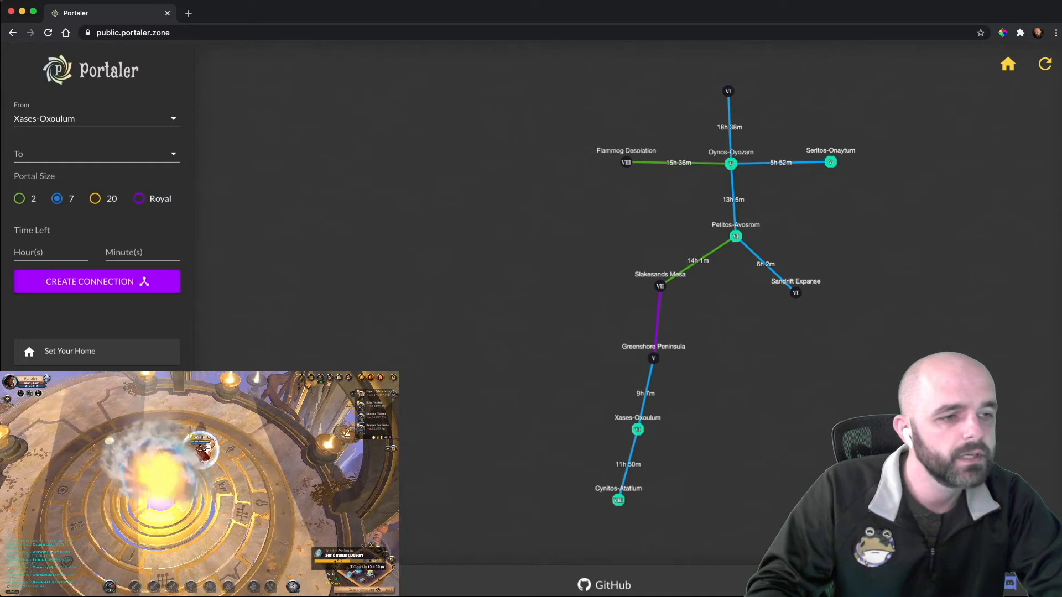
Step: Set the destination zone to Sandmount Desert for the branch off Xases-Oxoulum
{"action": "type", "text": "s"}
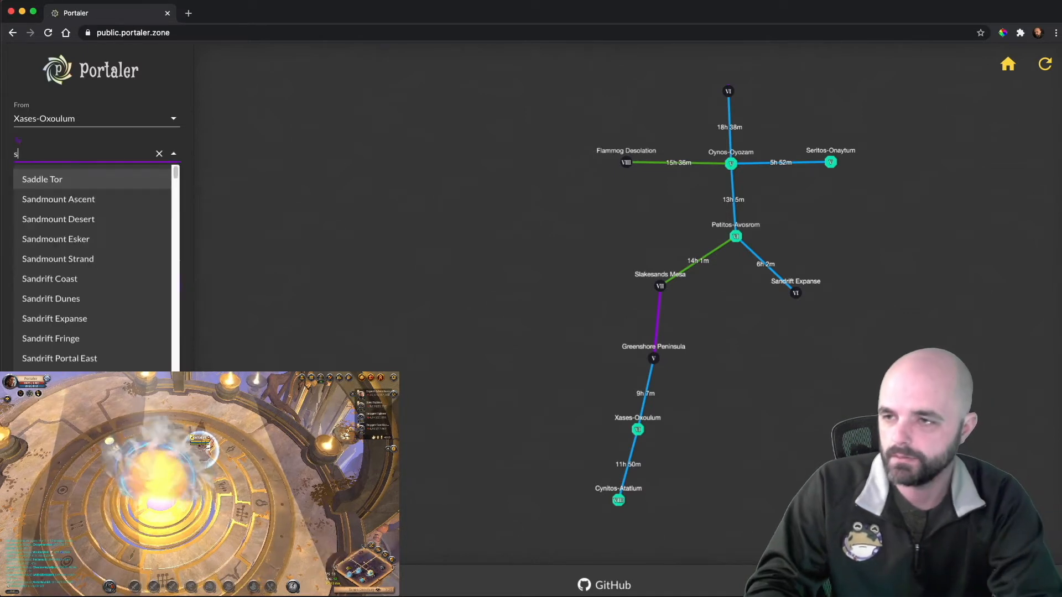
{"action": "type", "text": "andm"}
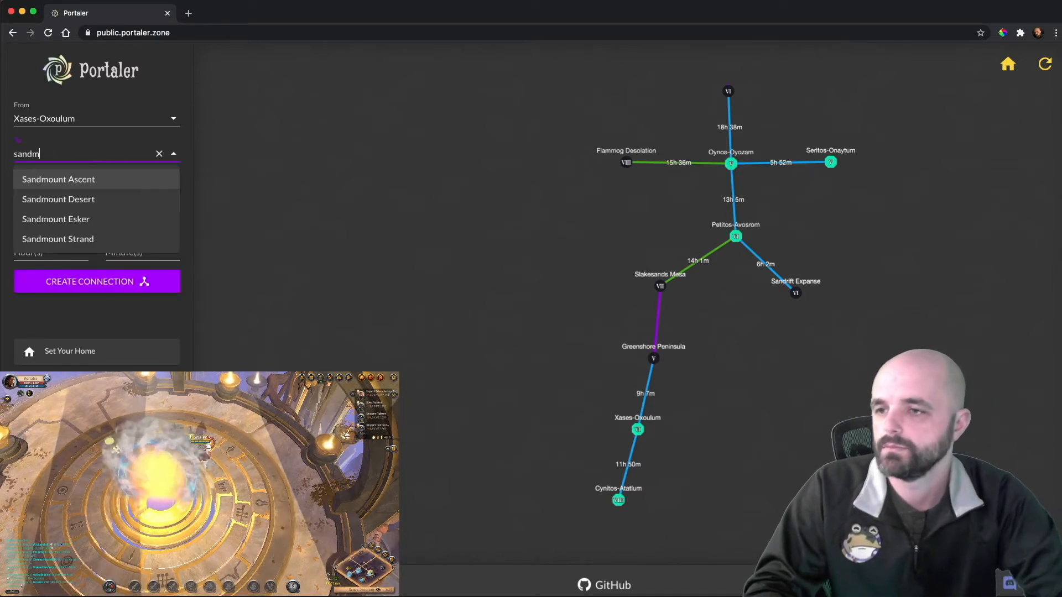
{"action": "left_click", "coordinate": [59, 199]}
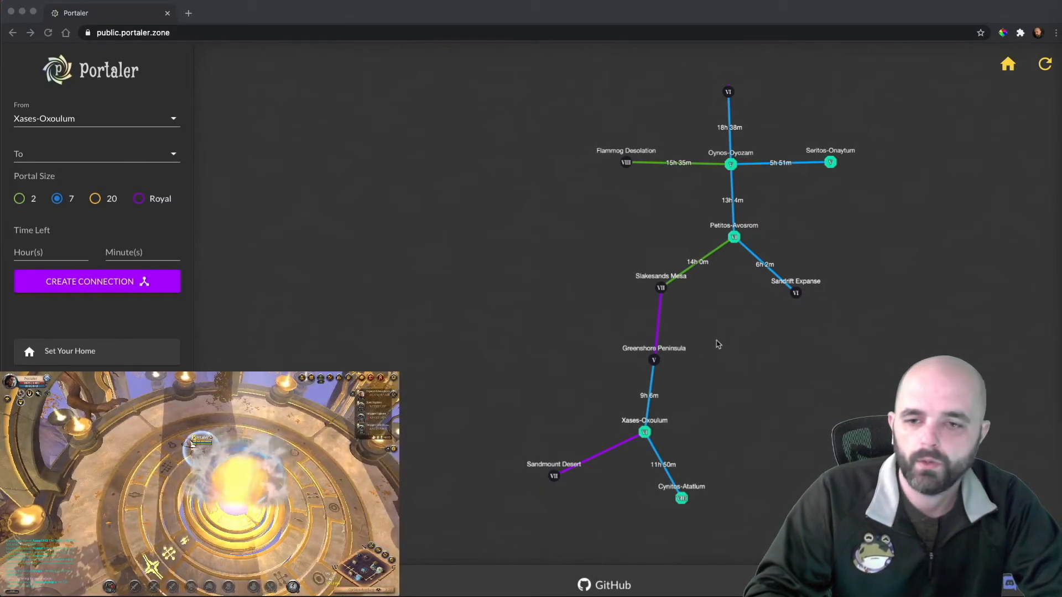
Step: Link the Cynitos-Atatlum node to Sasitos-Ugersum and recenter the map on the chain
{"action": "left_click", "coordinate": [681, 498]}
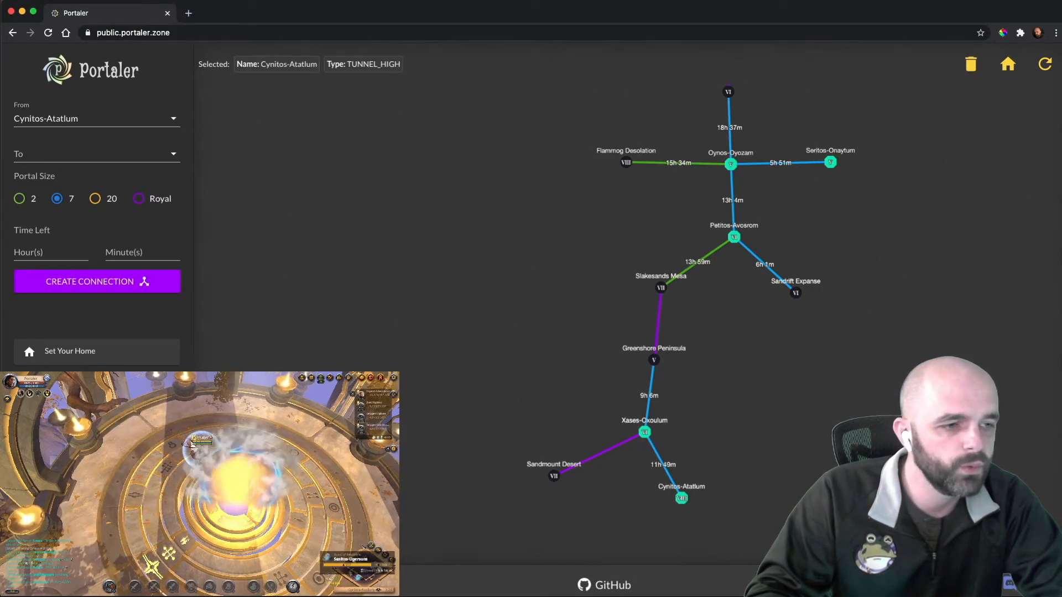
{"action": "left_click", "coordinate": [80, 153]}
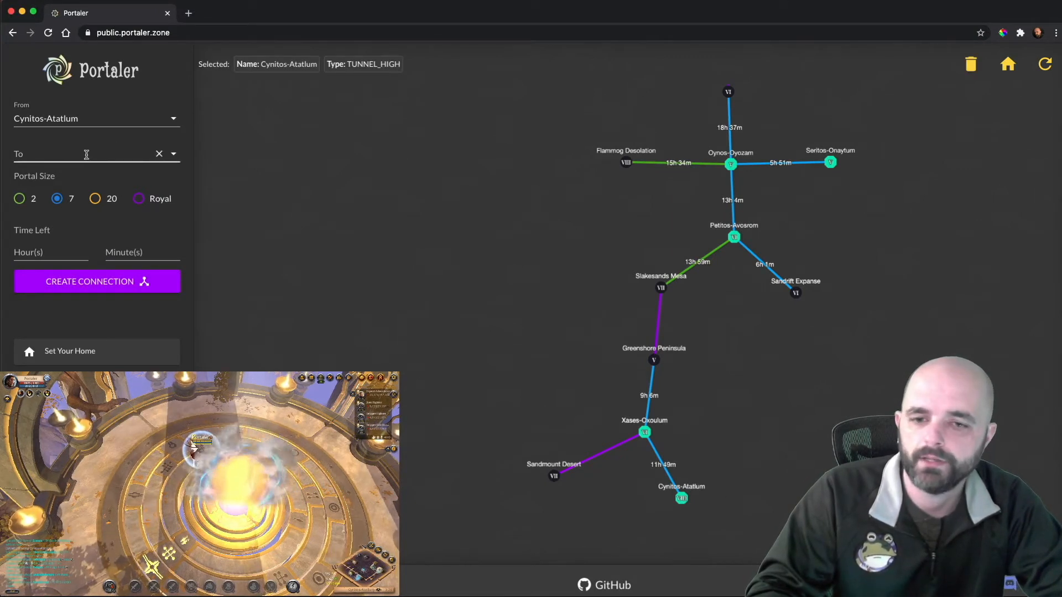
{"action": "type", "text": "sais"}
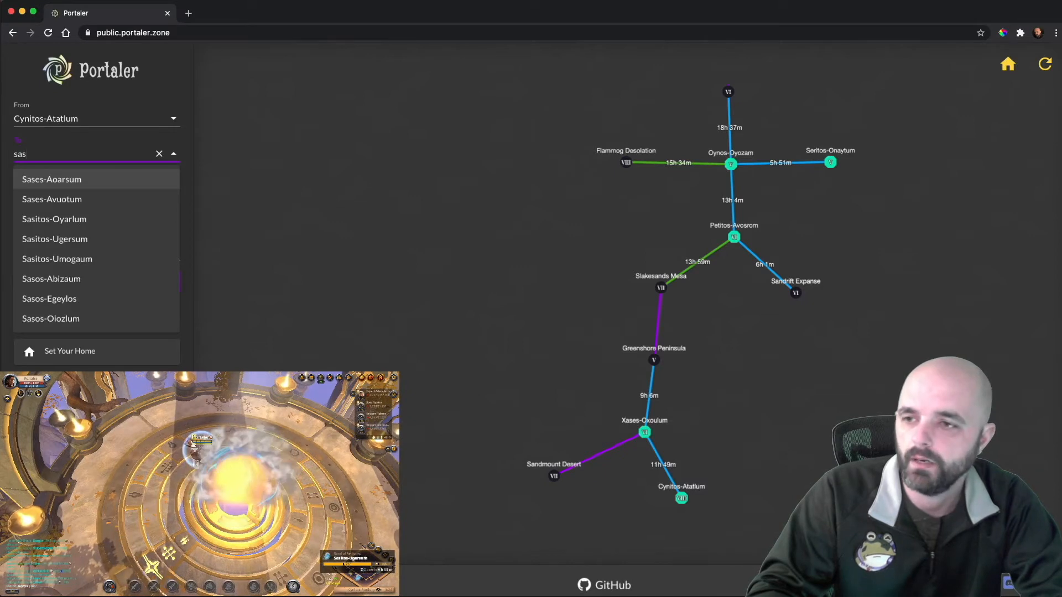
{"action": "left_click", "coordinate": [55, 239]}
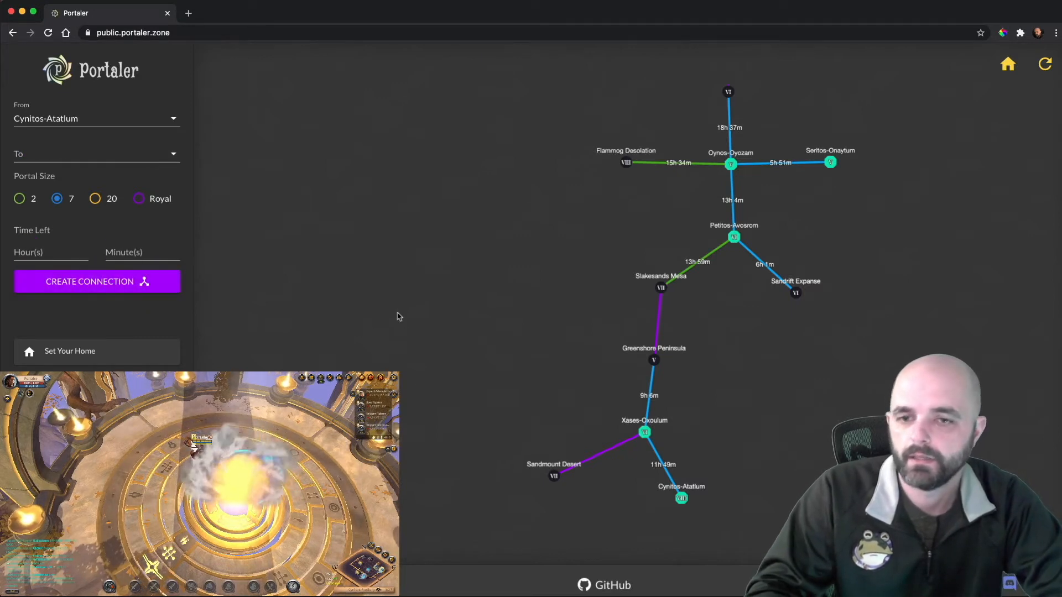
{"action": "left_click", "coordinate": [1009, 65]}
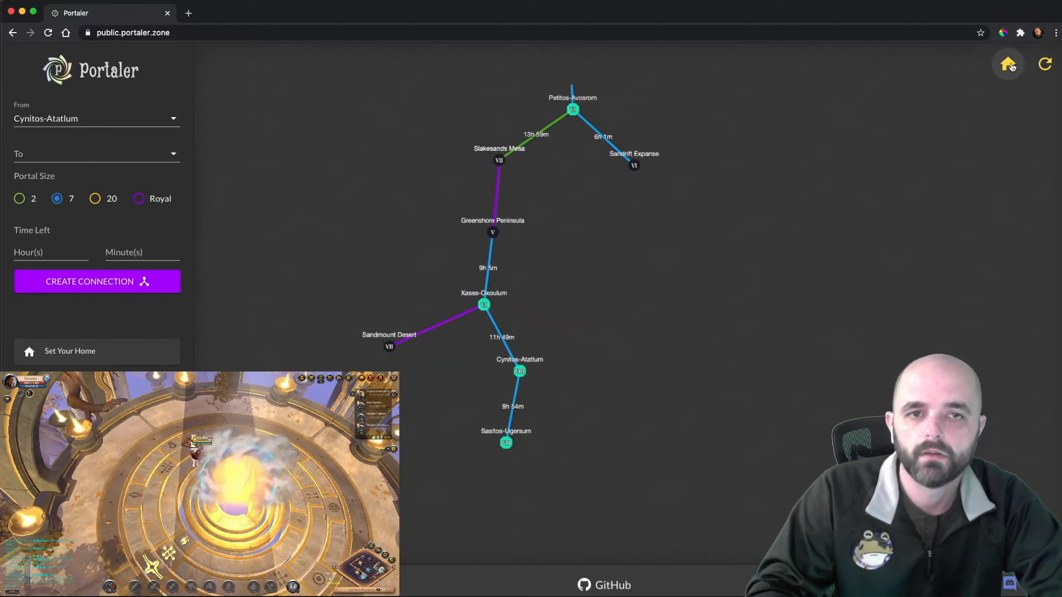